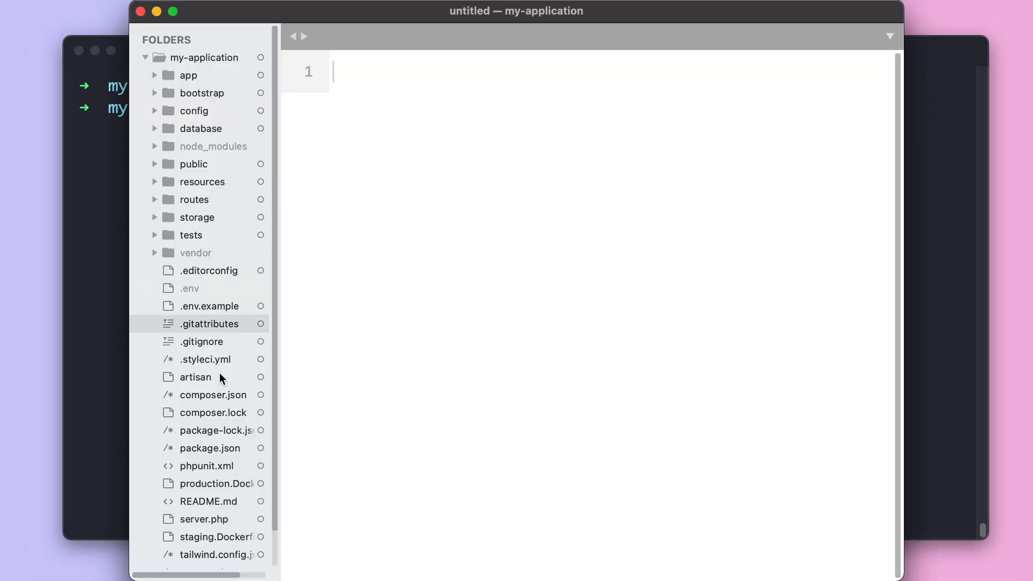
Open vapor.yml and inspect production's memory and both environments' php-7.4 runtime values.
click(200, 535)
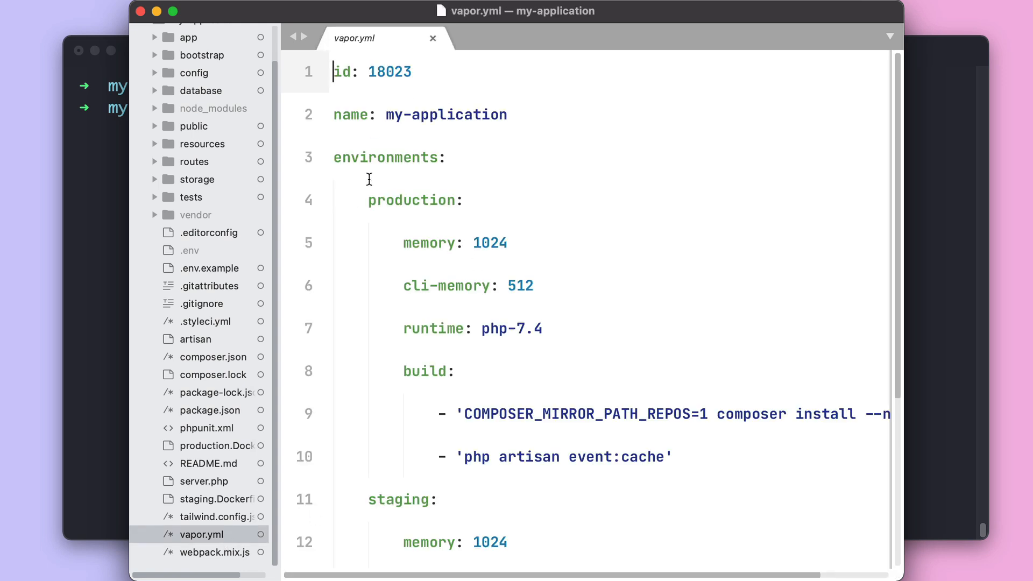
double_click(481, 114)
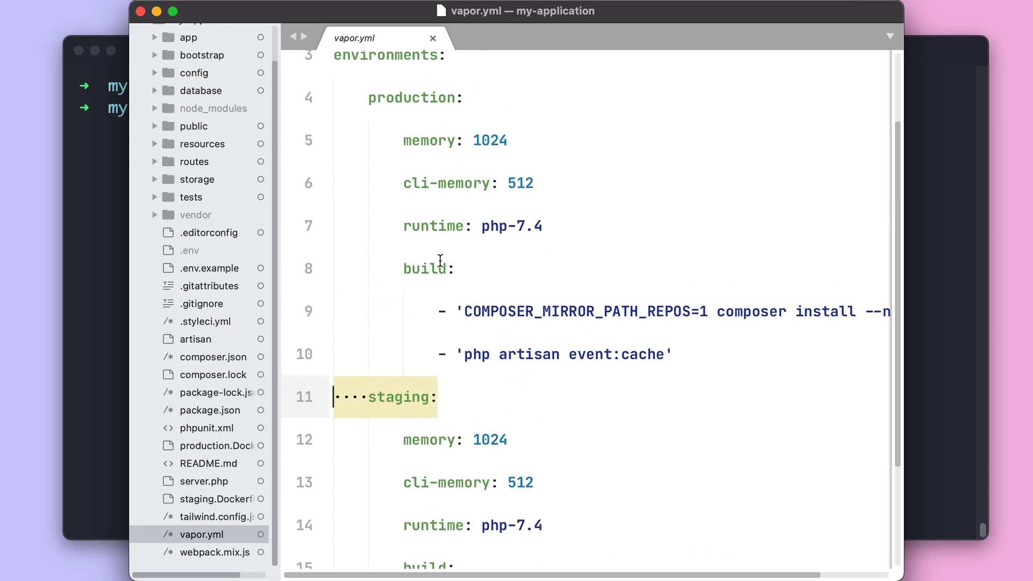
scroll(down, 3)
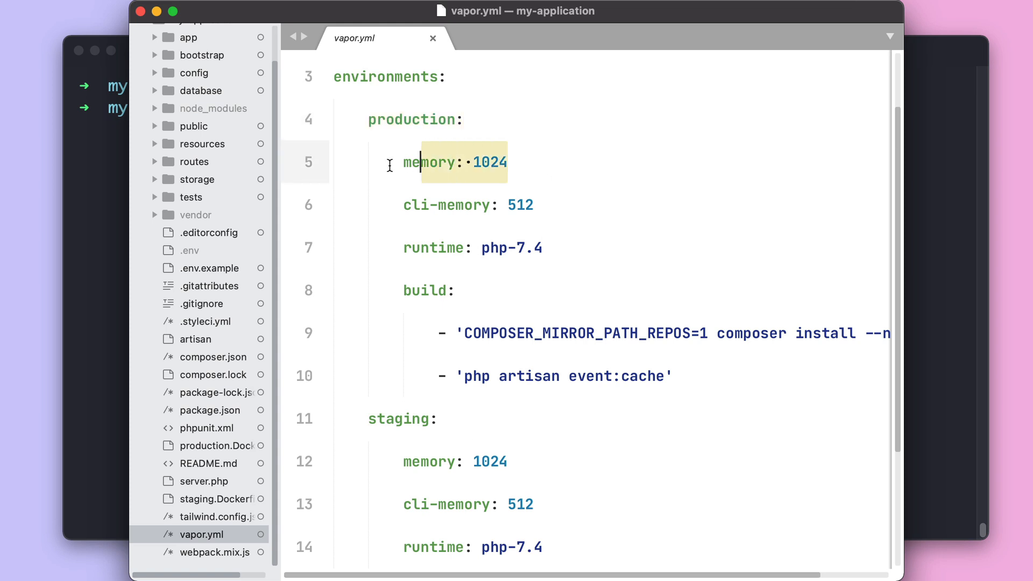
click(446, 205)
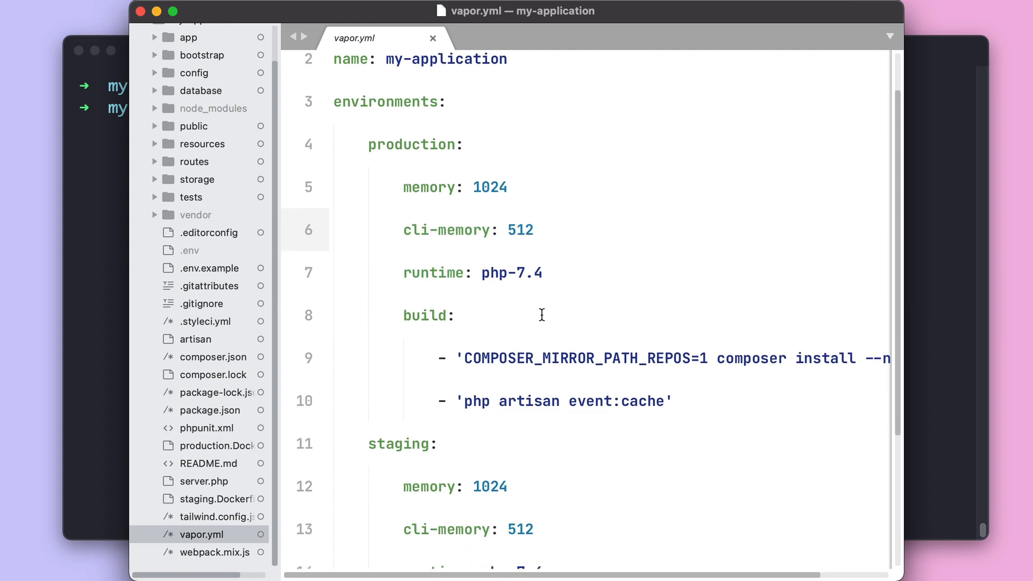
double_click(511, 273)
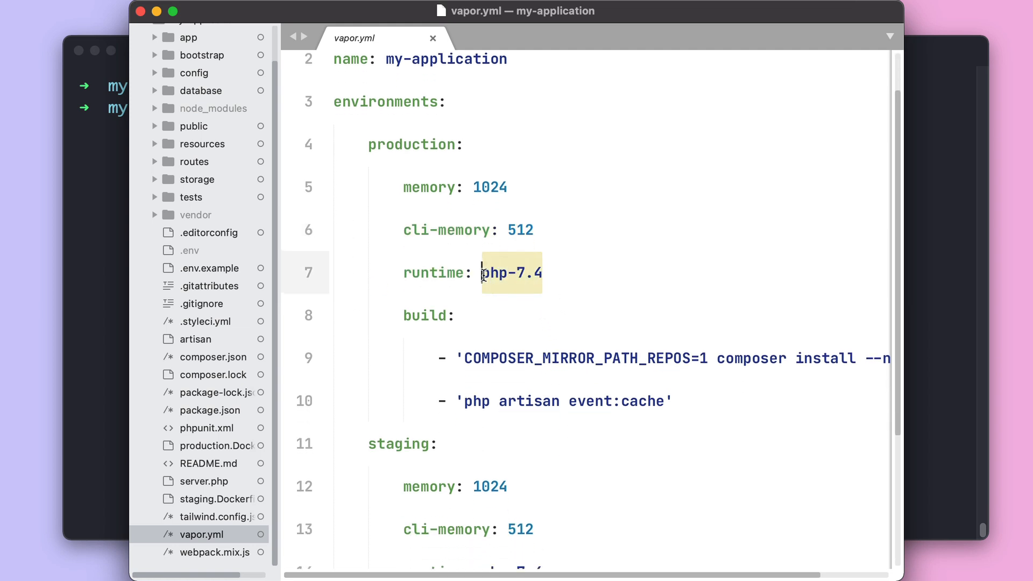
scroll(down, 3)
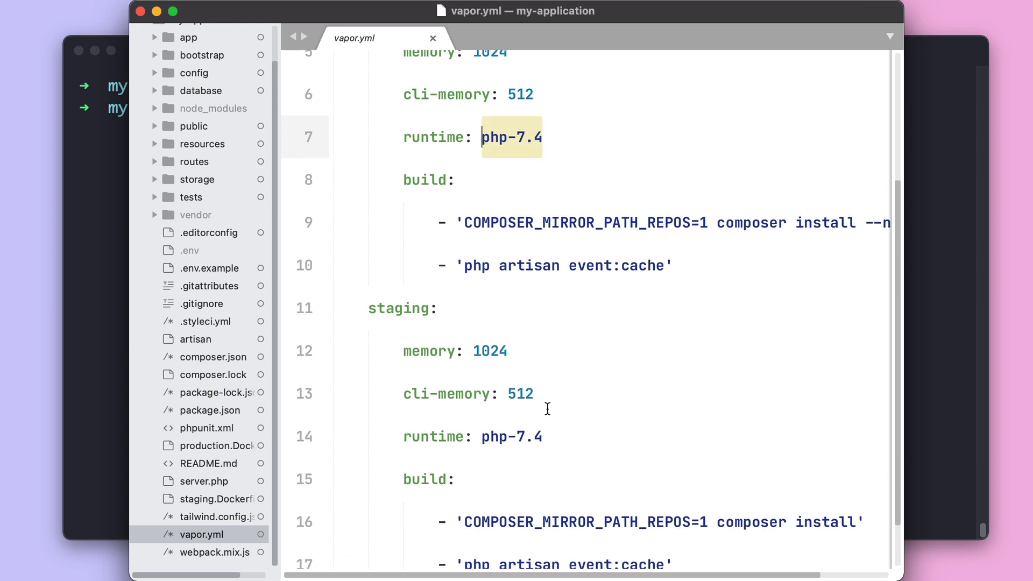
double_click(511, 437)
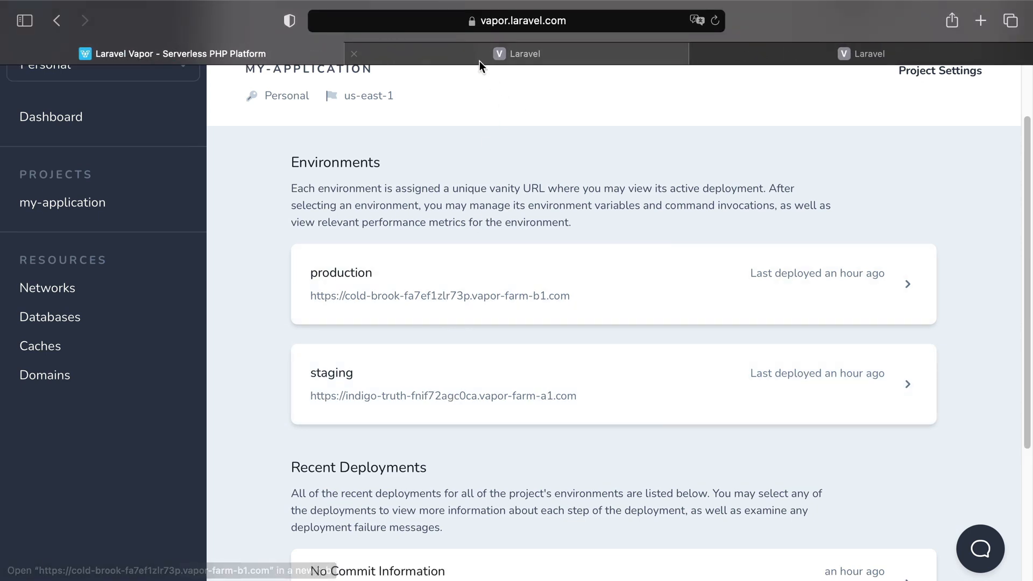
Open the staging site tab and check its footer reporting PHP 7.4.
click(516, 54)
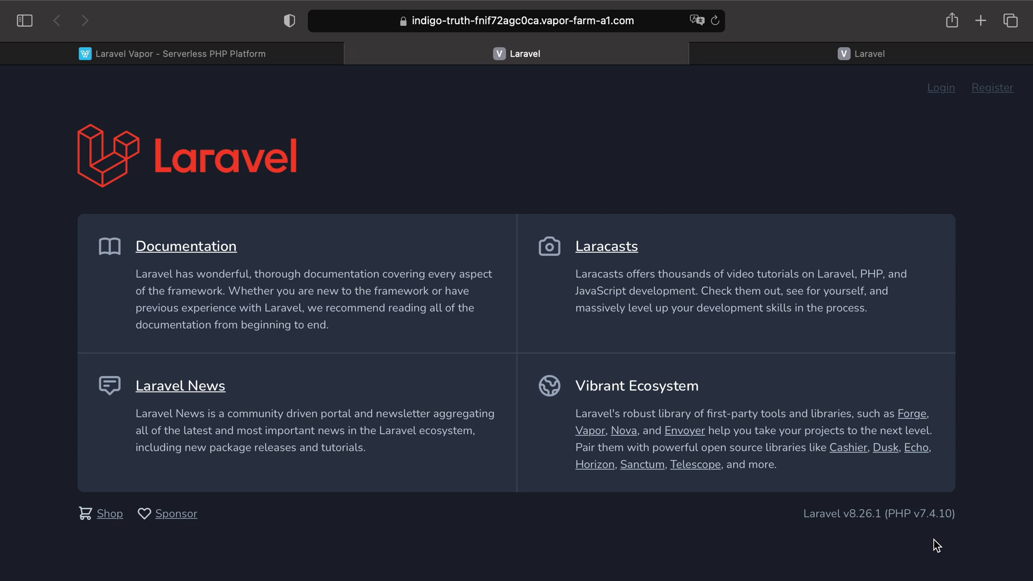
double_click(936, 514)
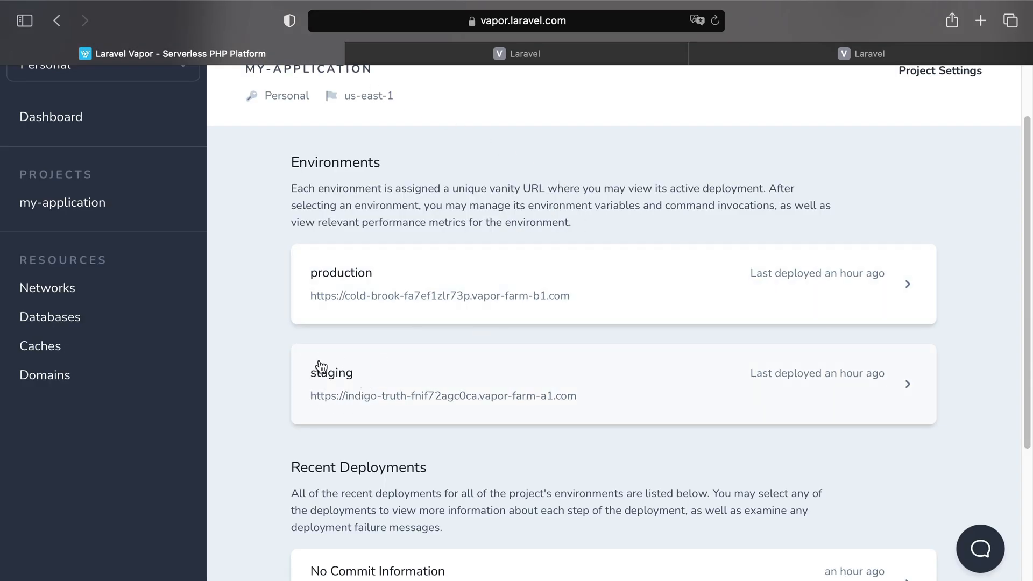
mouse_move(352, 395)
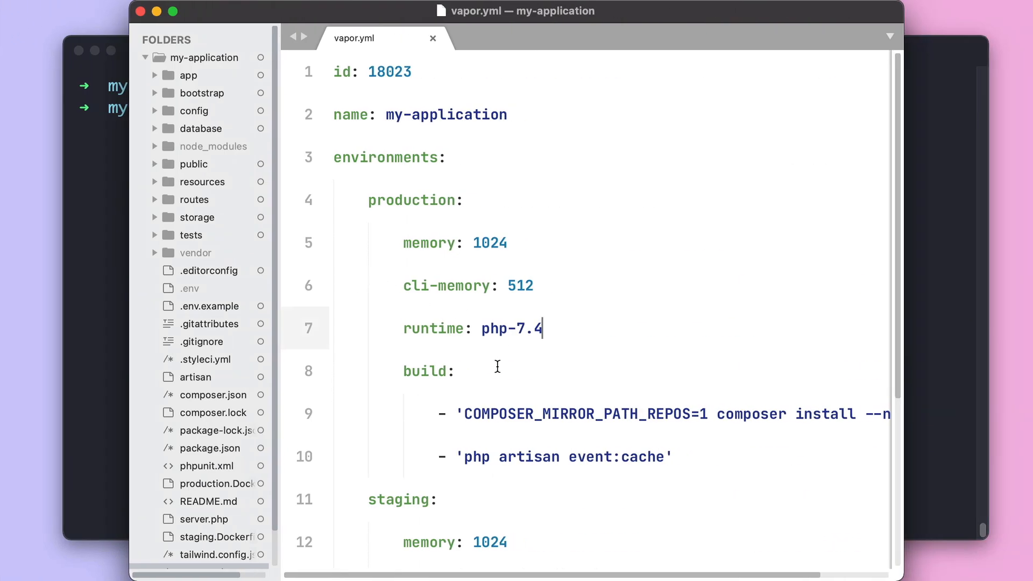
Scroll to the staging block and select its php-7.4 runtime value for replacement.
scroll(down, 3)
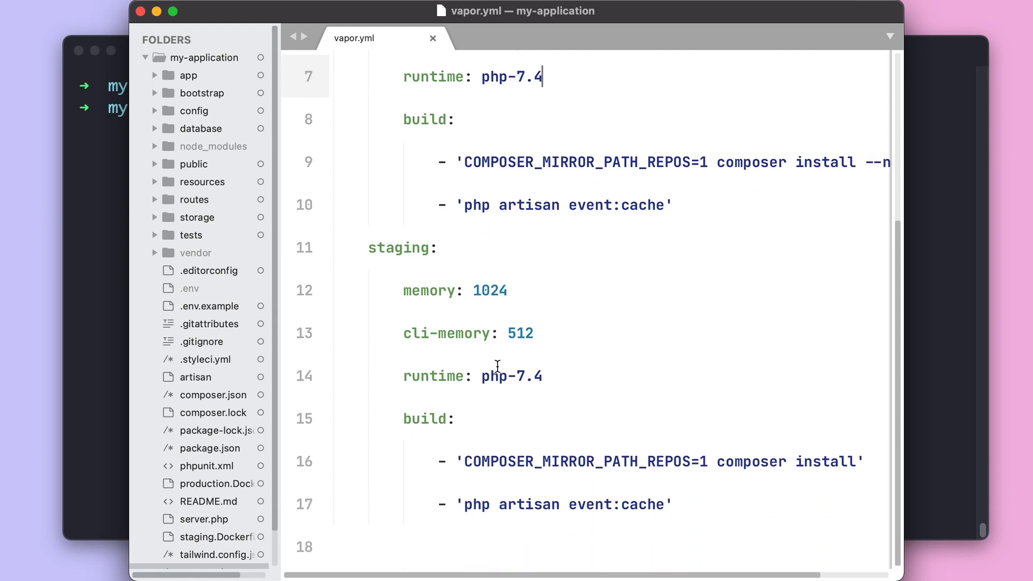
double_click(517, 375)
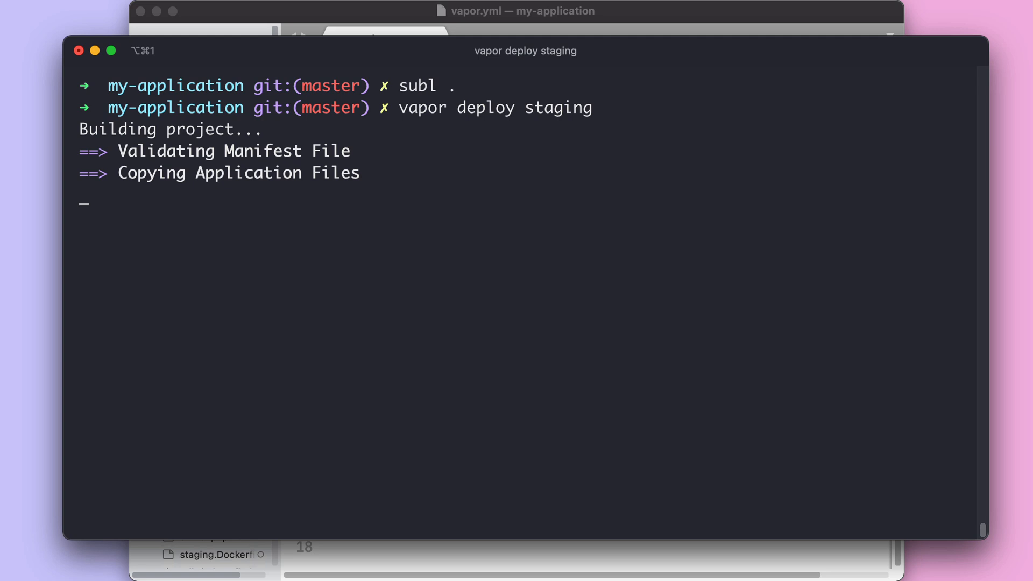
mouse_move(120, 229)
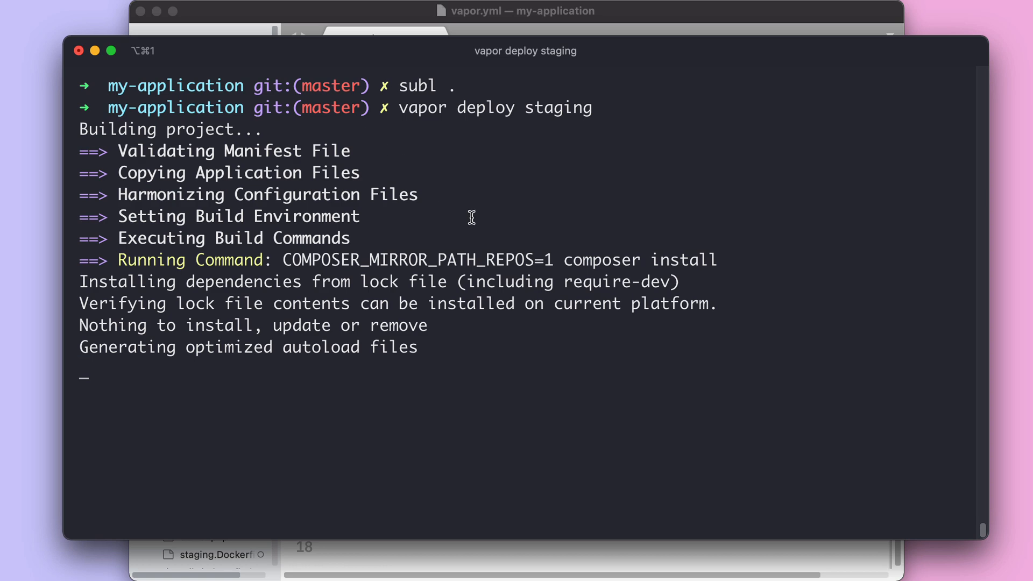
mouse_move(422, 221)
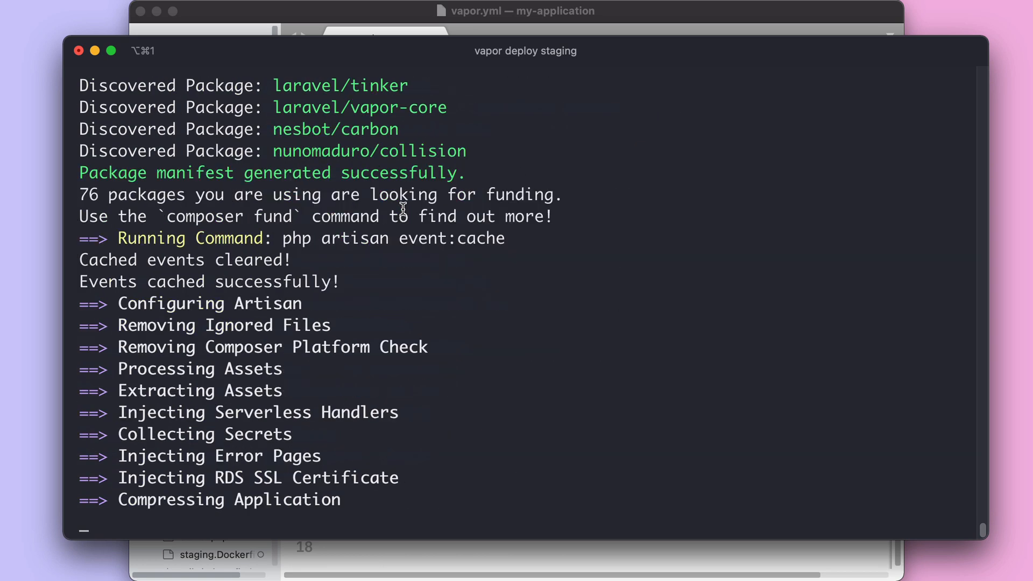
mouse_move(286, 416)
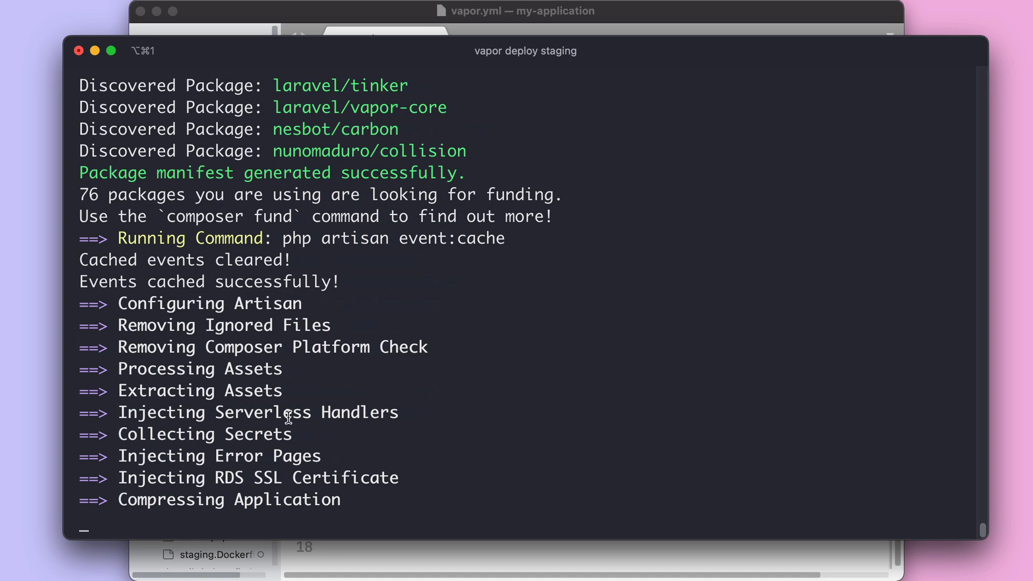
mouse_move(398, 326)
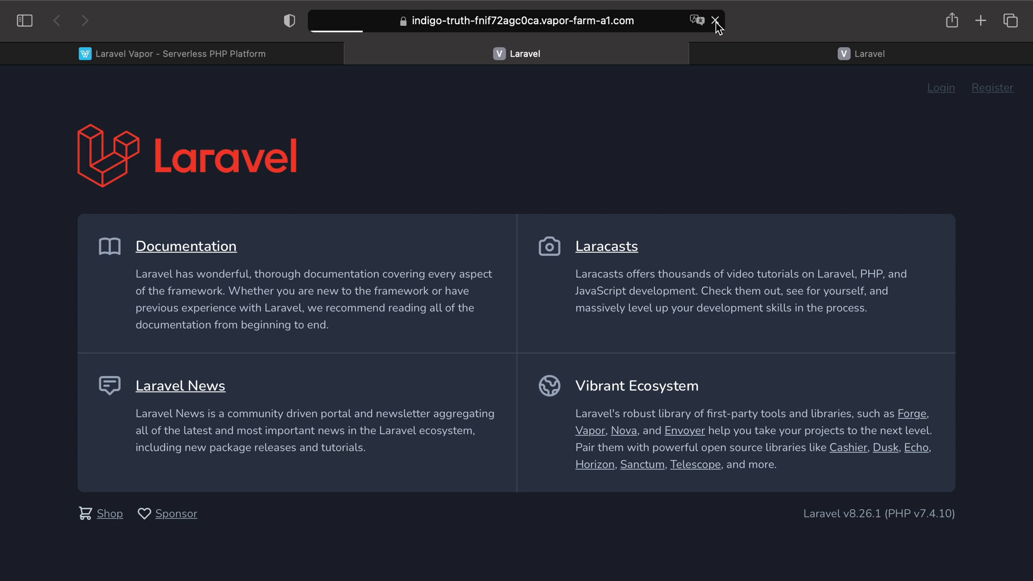
Reload the staging site, which still reports PHP 7.4.10.
click(715, 20)
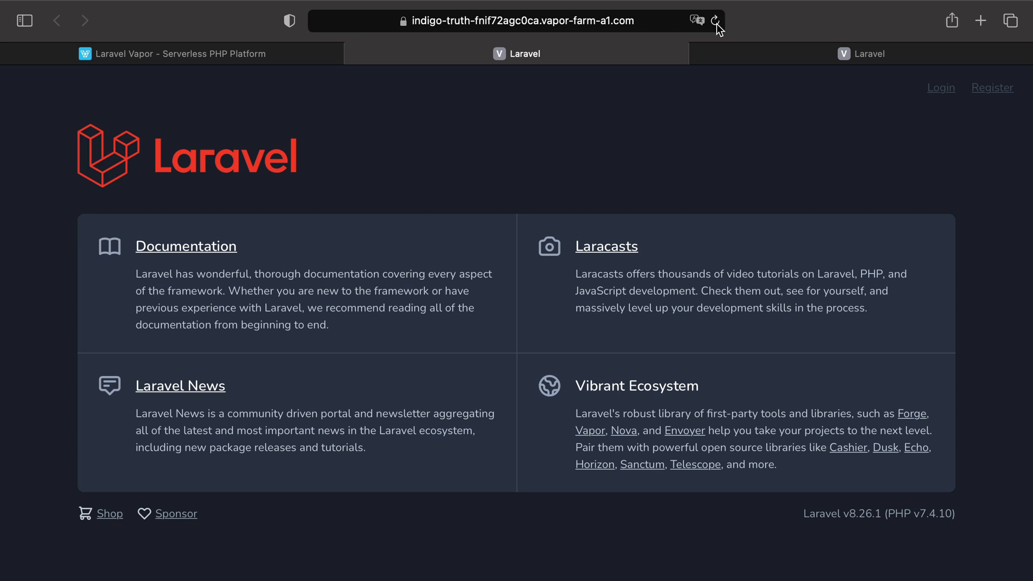
mouse_move(761, 249)
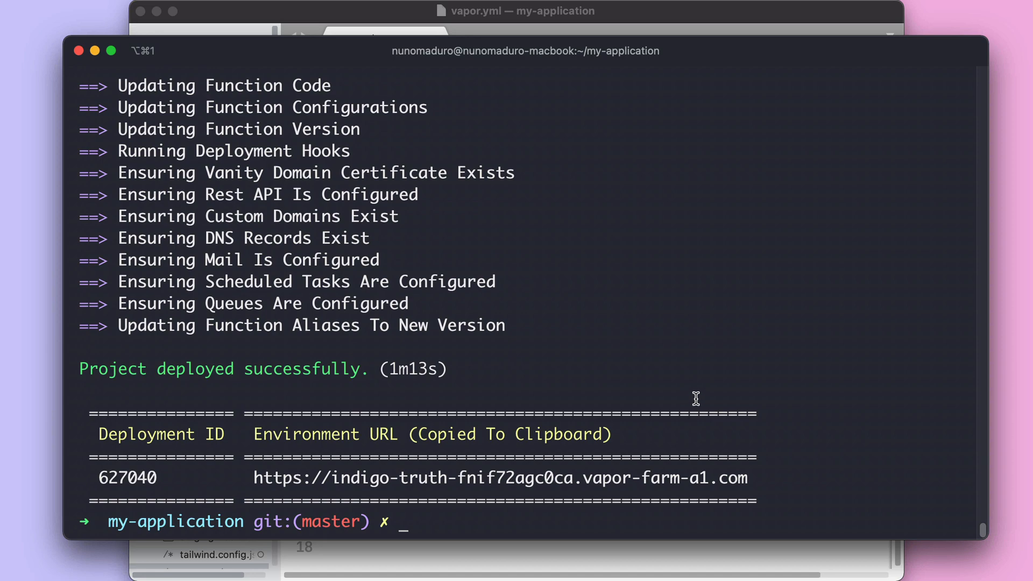
mouse_move(436, 404)
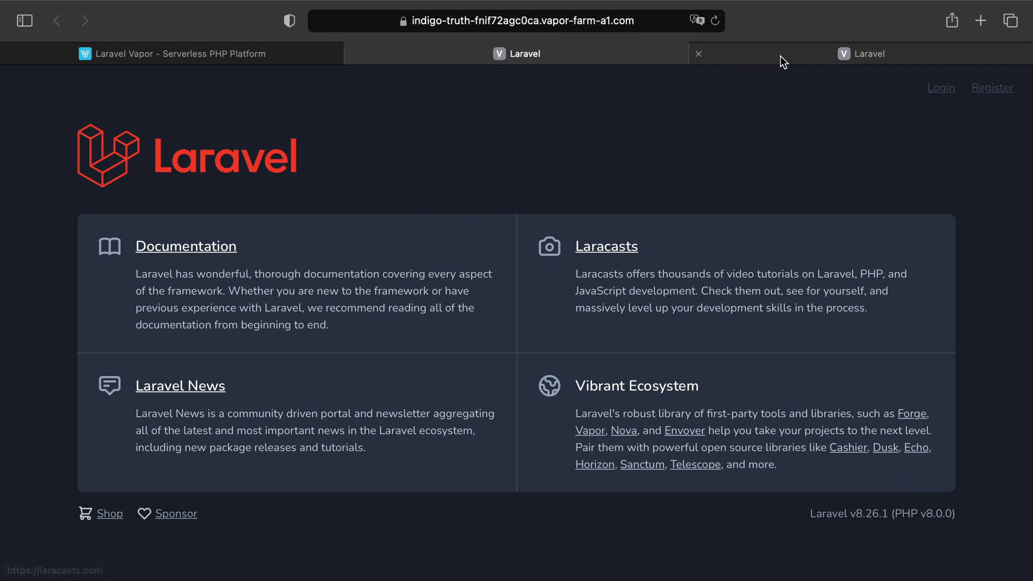
Check the production site still shows PHP 7.4.10, then select production's runtime in vapor.yml.
click(863, 54)
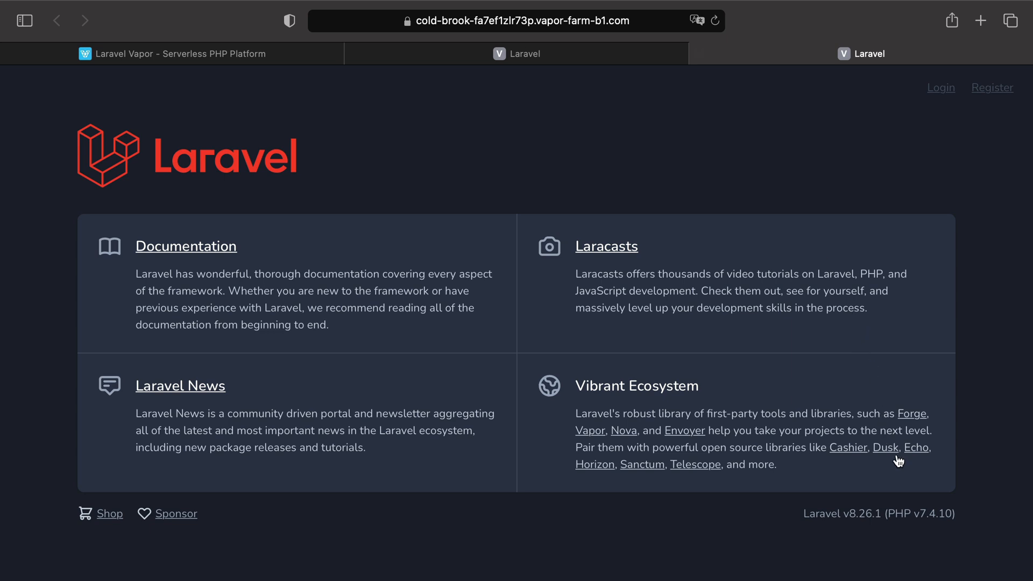
double_click(931, 514)
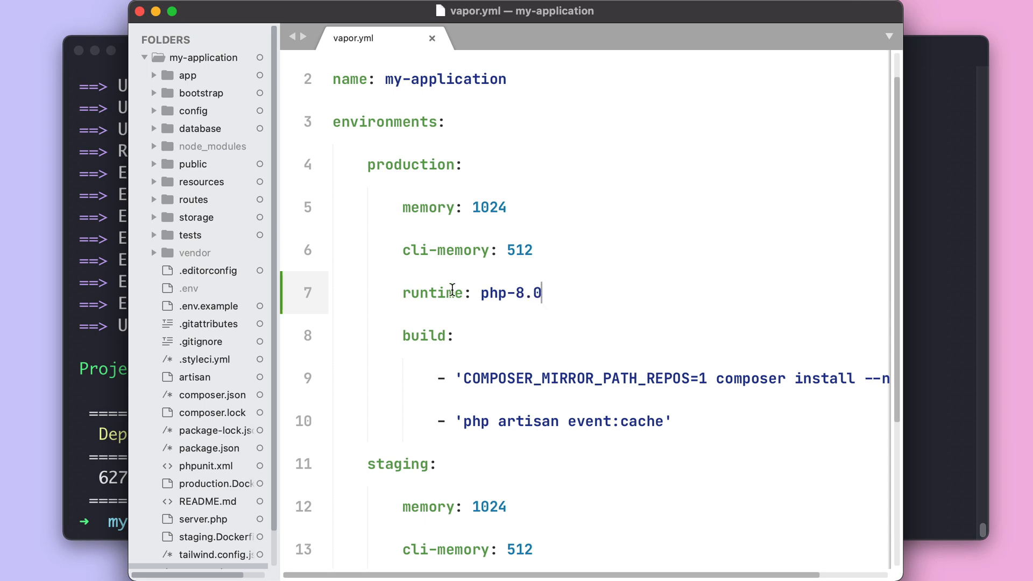
double_click(510, 293)
text(depl)
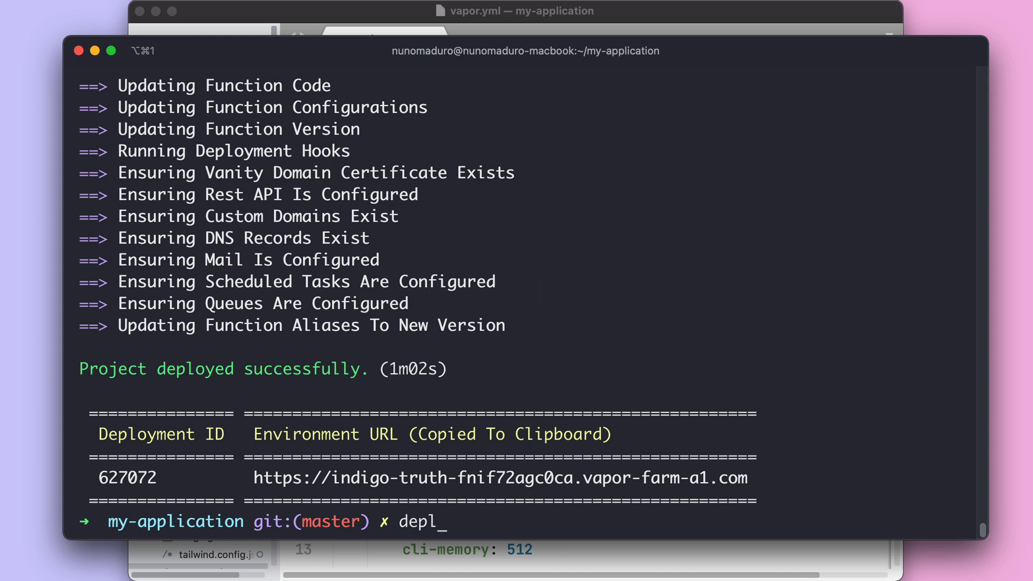
Run 'vapor deploy production' in Terminal.
text(vapor d)
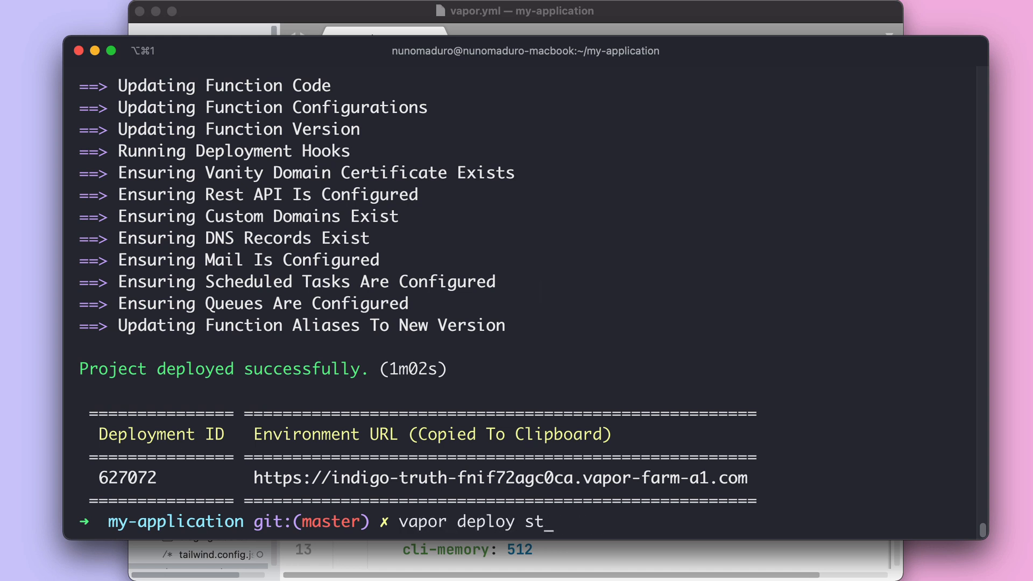
text(production)
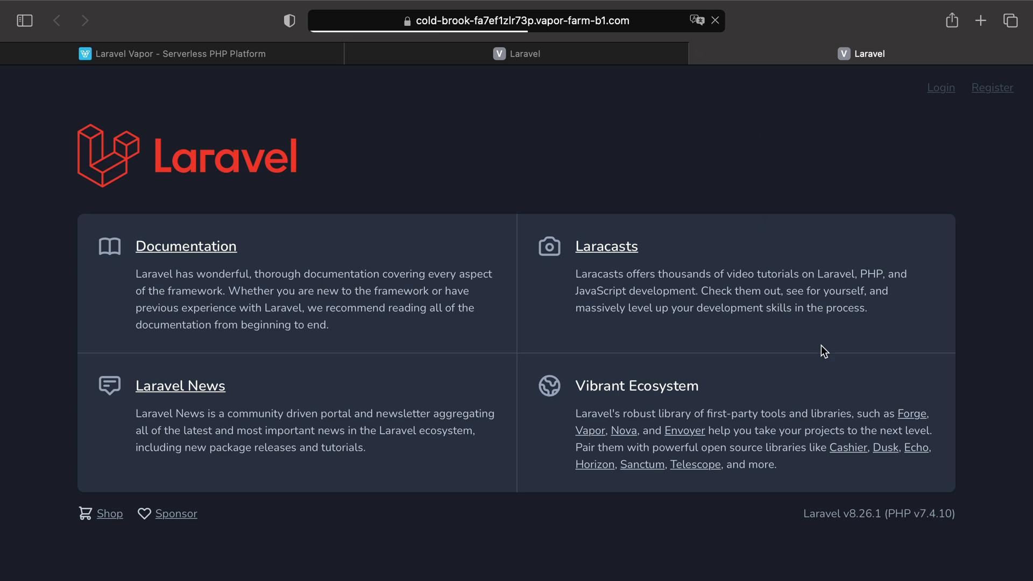
Check the reloaded production site's footer for PHP v8.0.0.
double_click(928, 514)
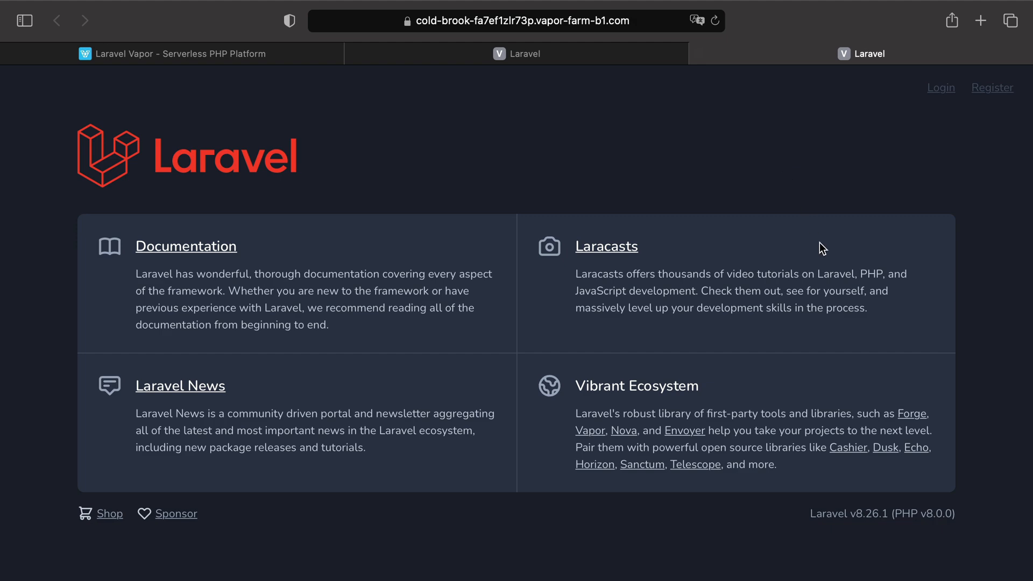
double_click(928, 514)
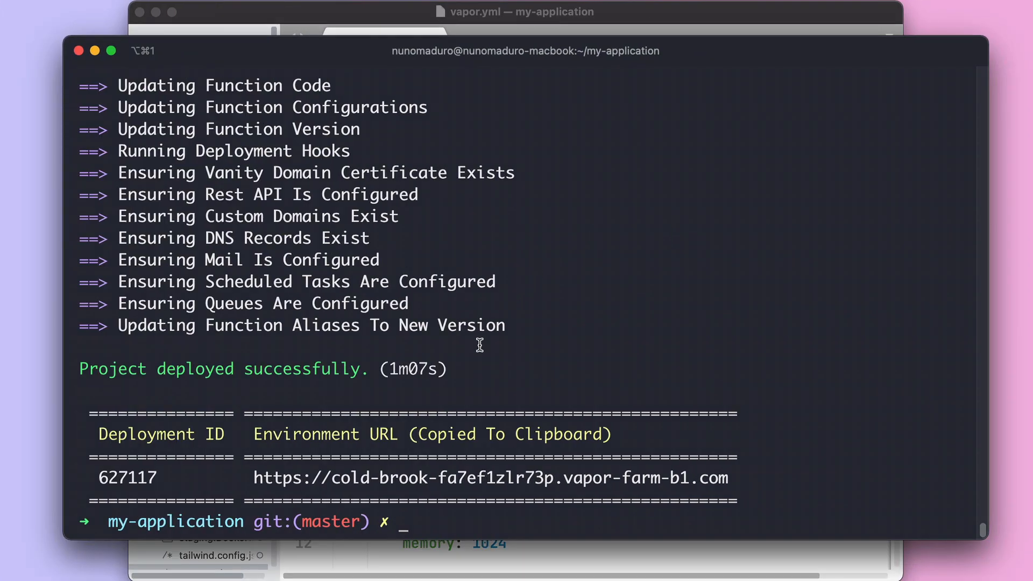
mouse_move(255, 473)
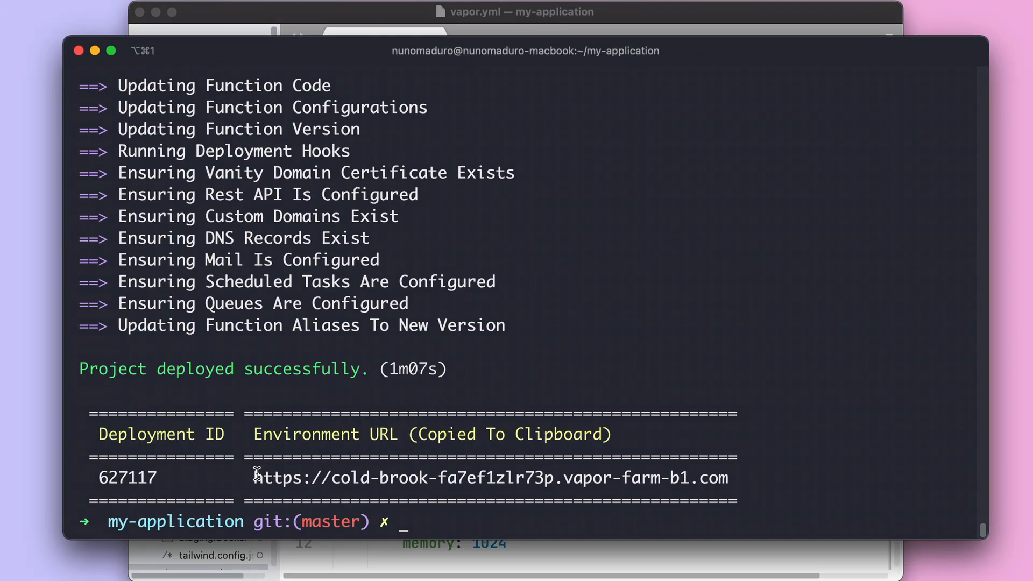
mouse_move(526, 491)
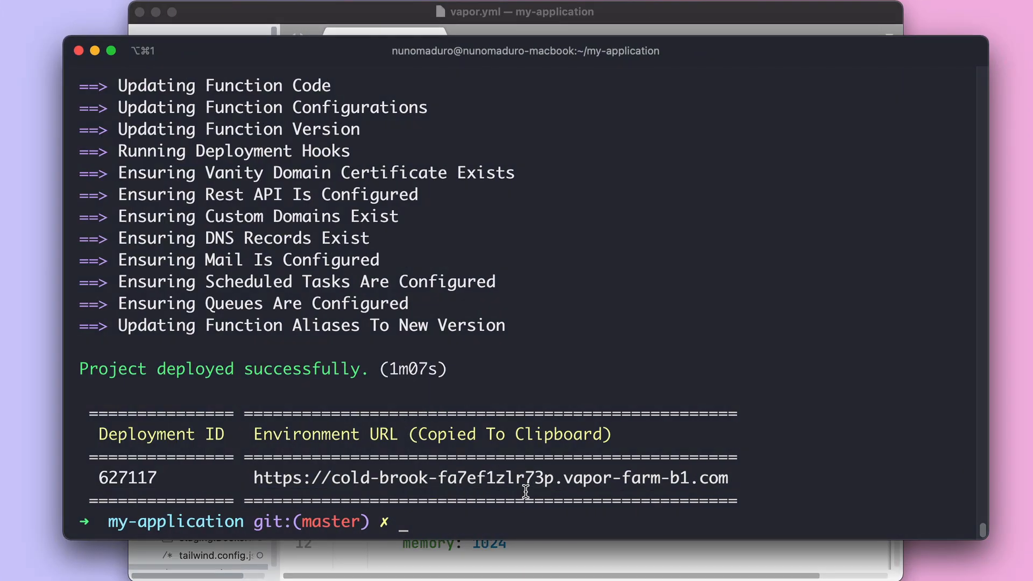
mouse_move(466, 414)
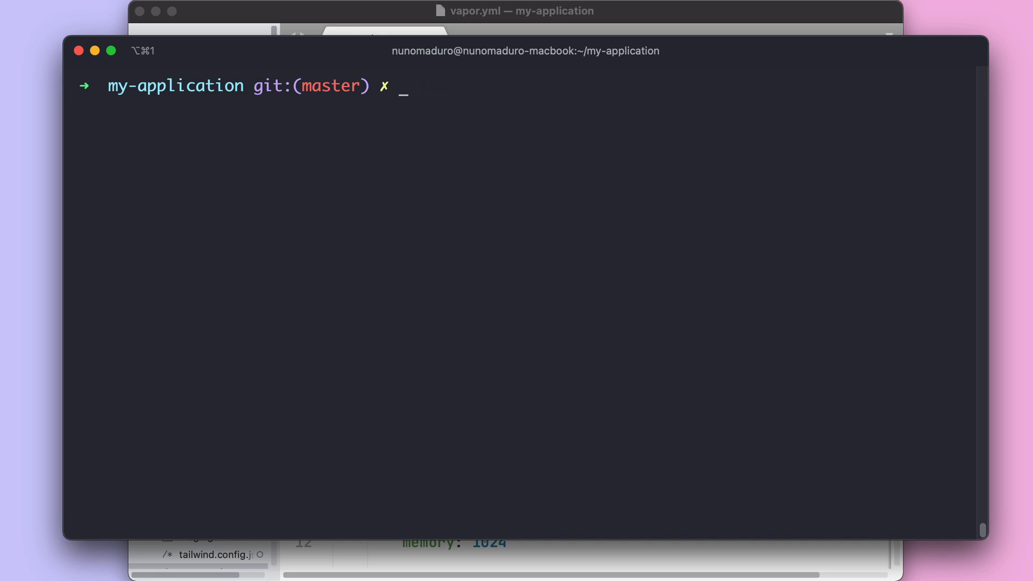
Run 'vapor env qa' in Terminal to create the qa environment.
text(vapor env)
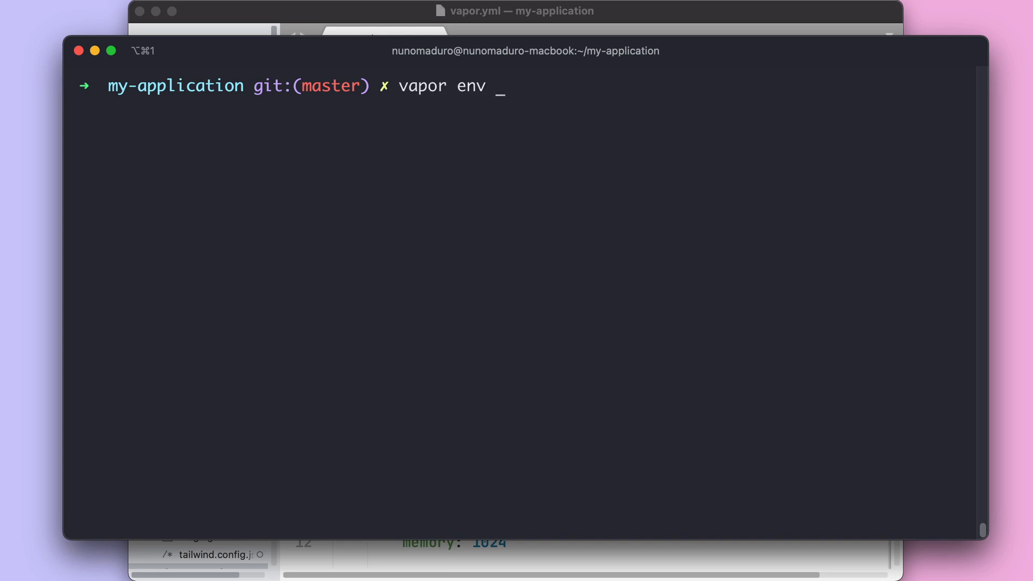
text(qa)
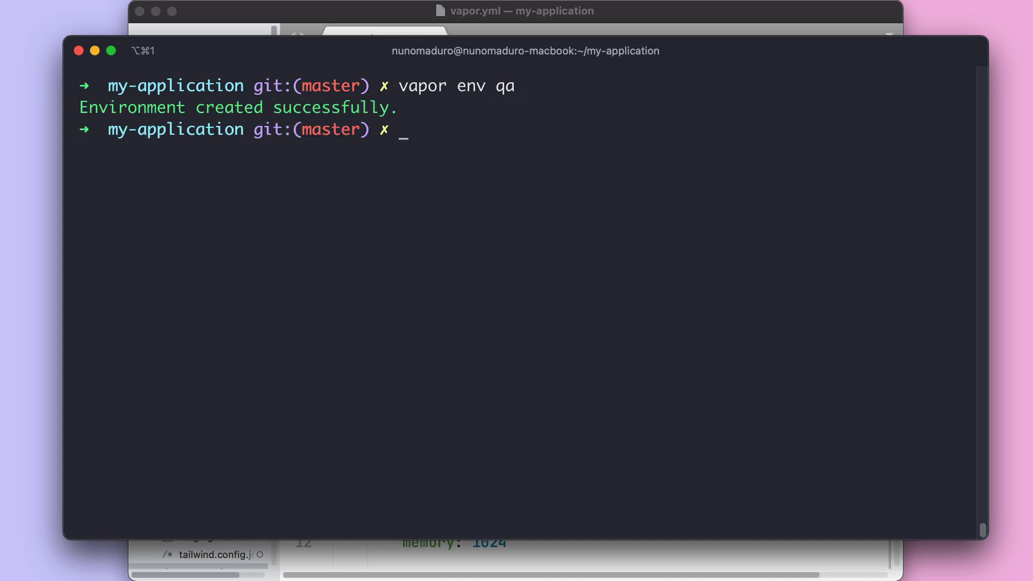
mouse_move(417, 67)
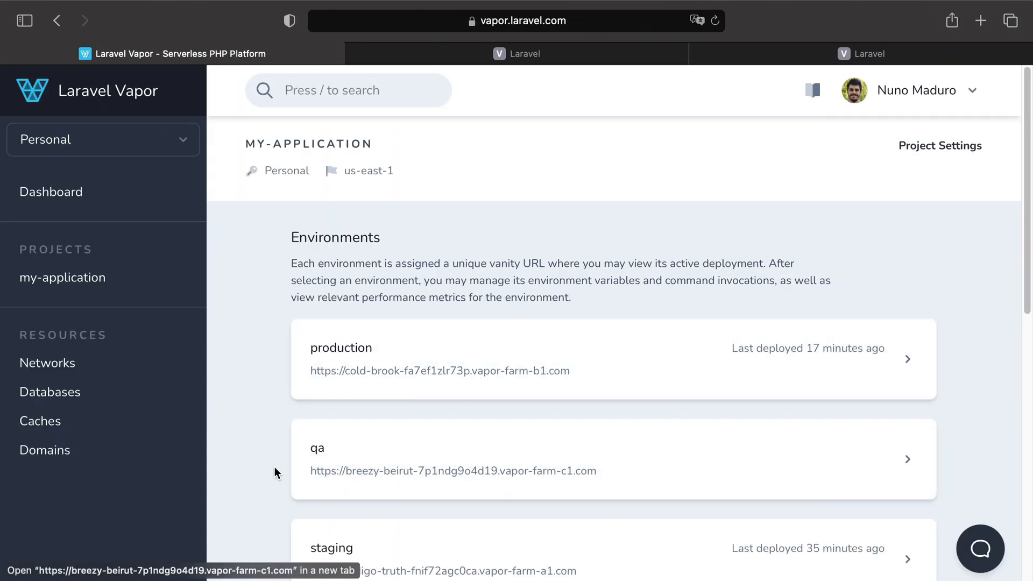
Scroll the my-application Environments list to show the new qa environment.
scroll(down, 3)
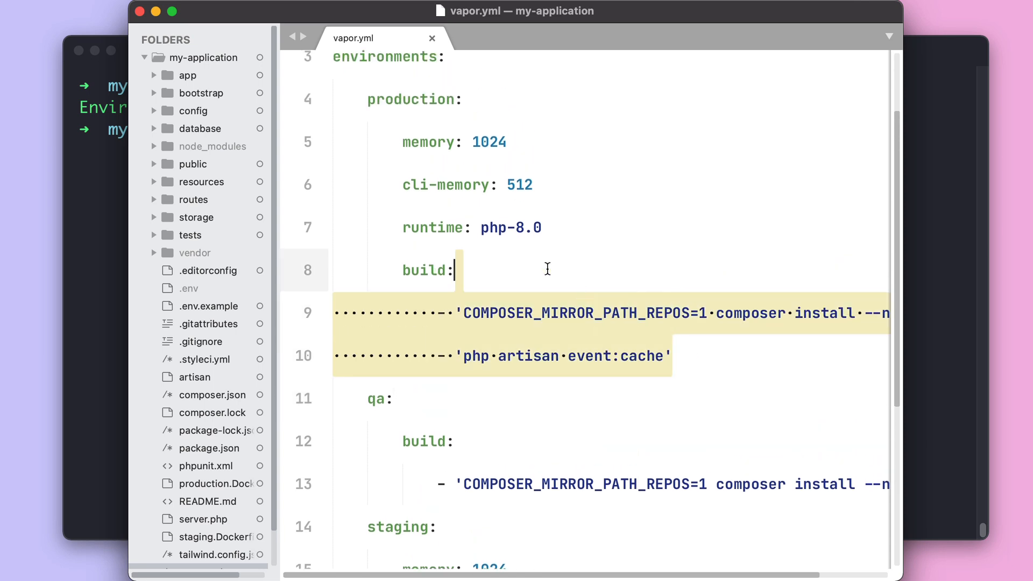
Scroll vapor.yml down to reach the qa environment block.
scroll(down, 3)
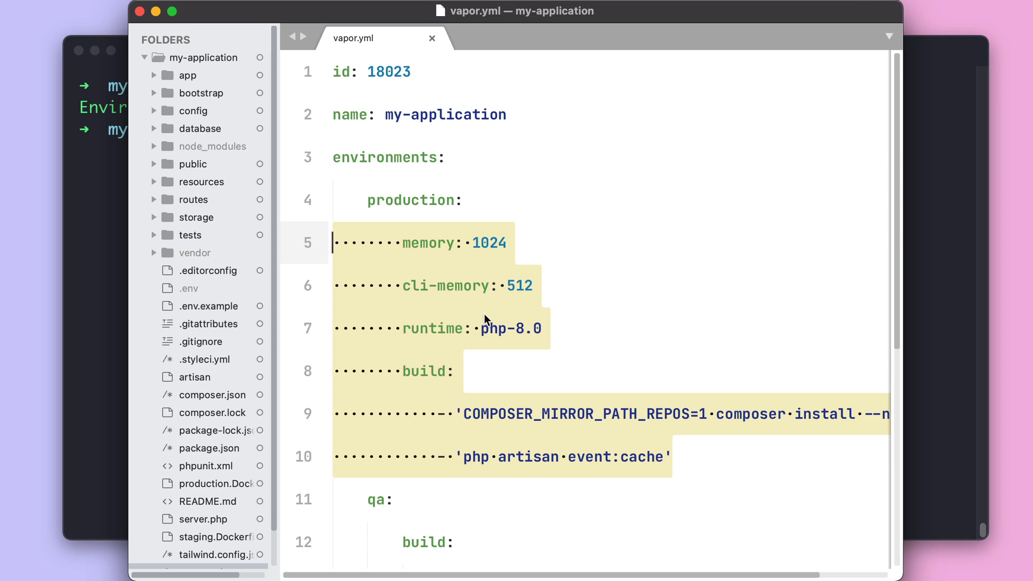
scroll(down, 3)
text(vapor deploy qa)
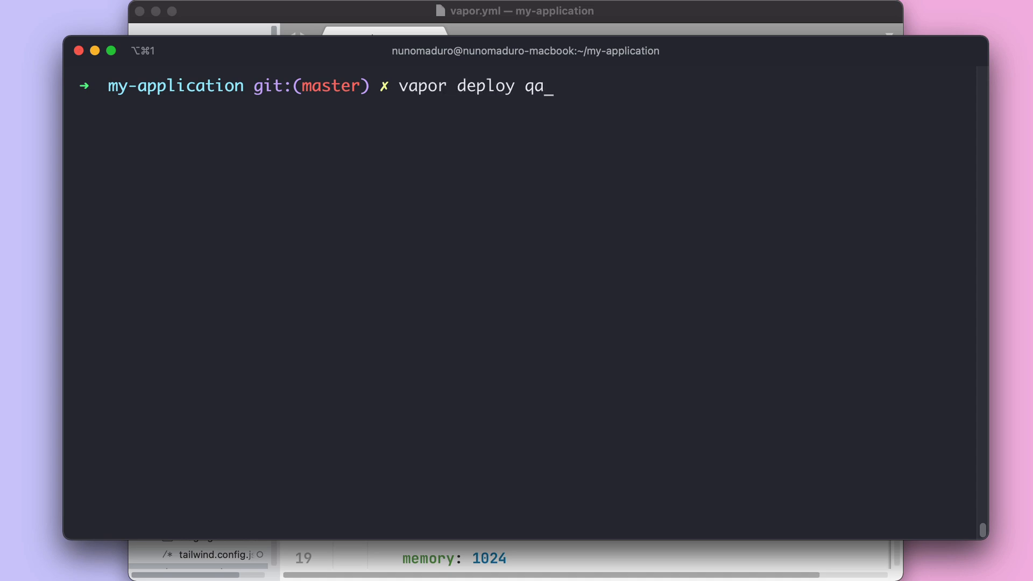
Run 'vapor deploy qa' in Terminal to start building the qa environment.
key(enter)
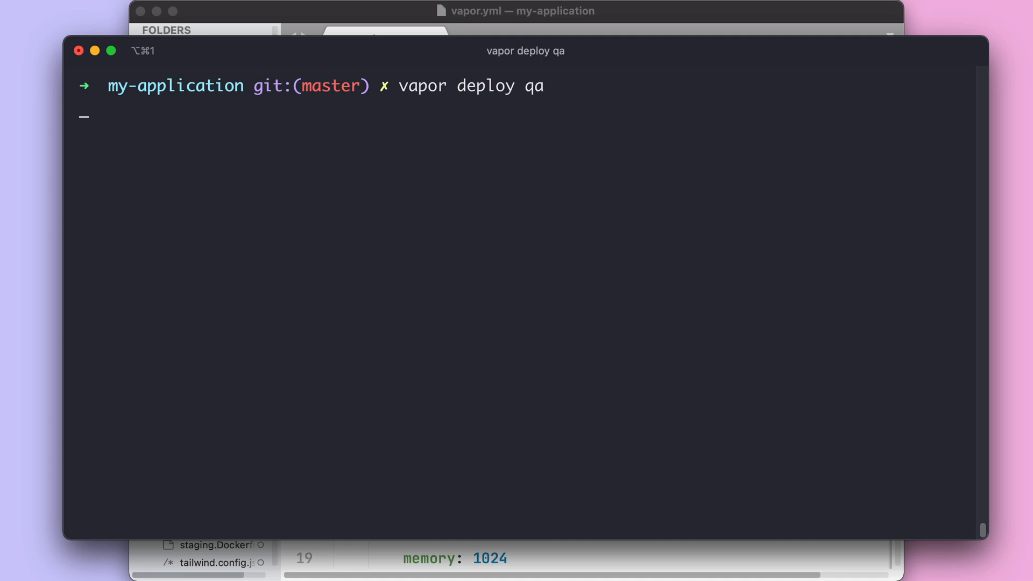
key(enter)
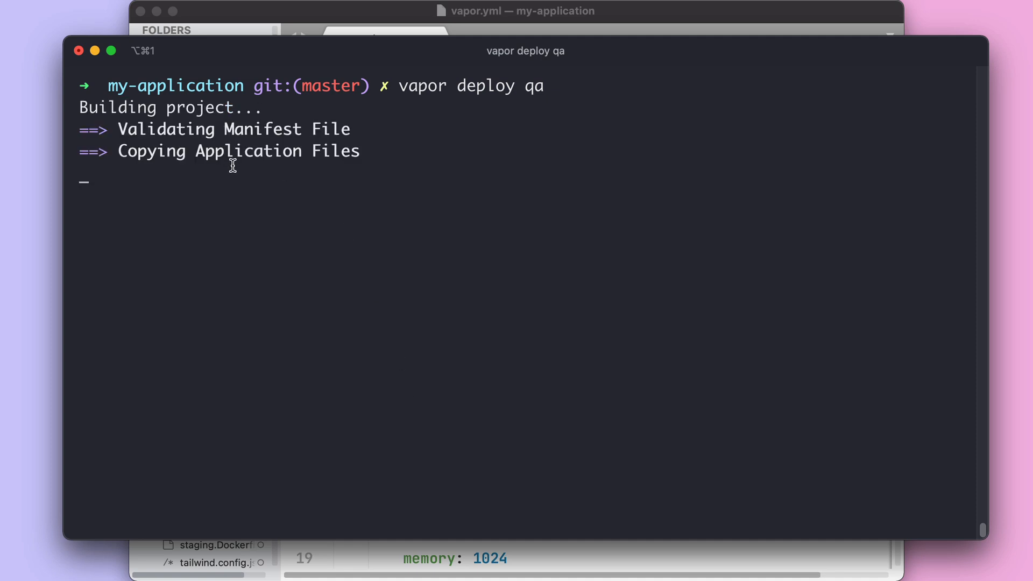
mouse_move(291, 100)
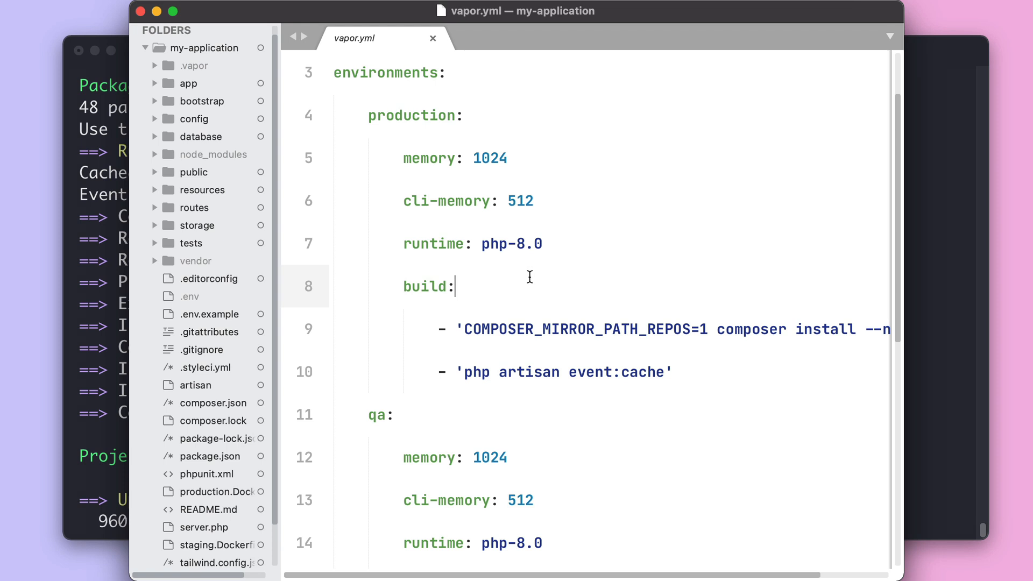
mouse_move(394, 120)
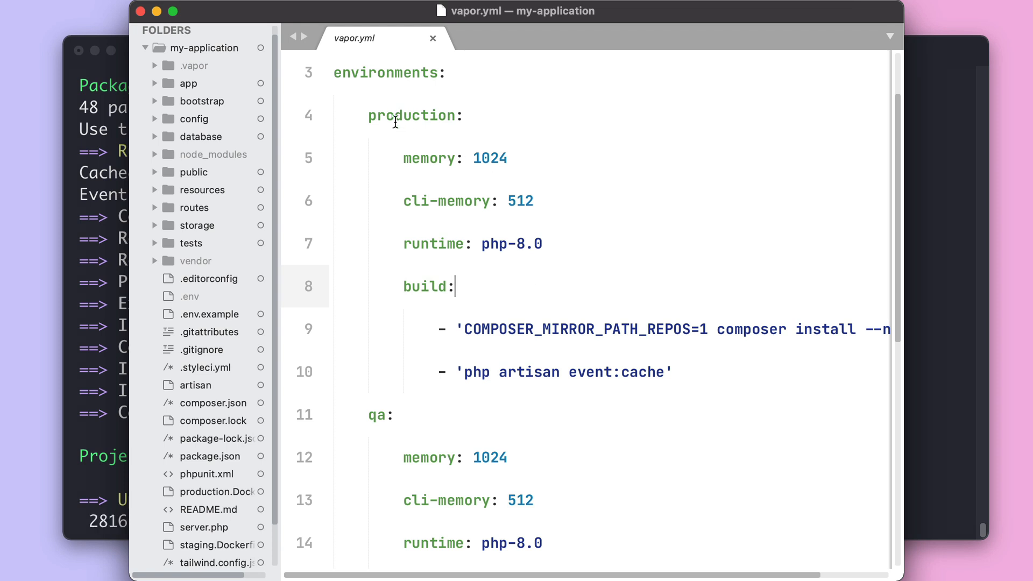
double_click(411, 115)
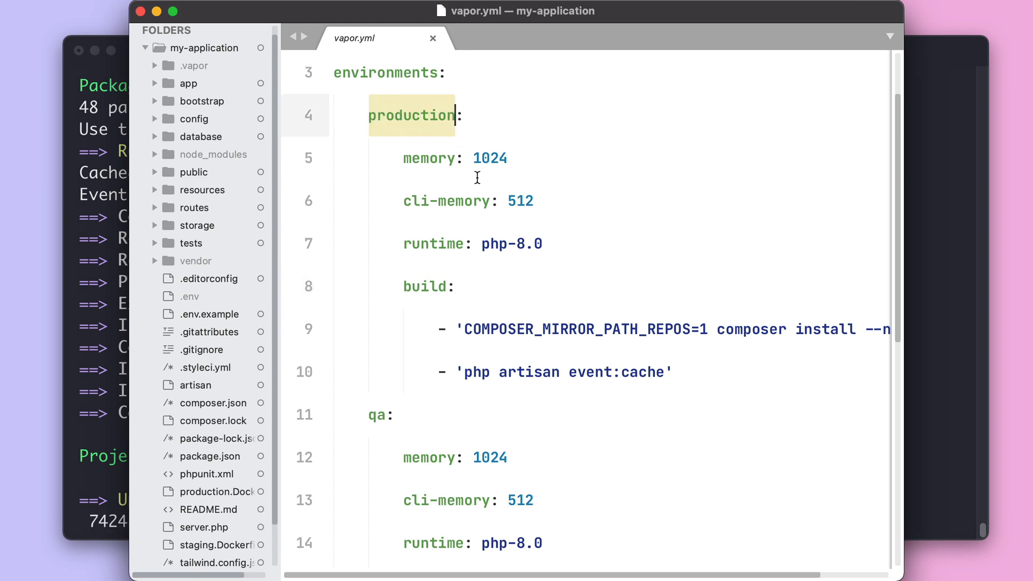
scroll(down, 3)
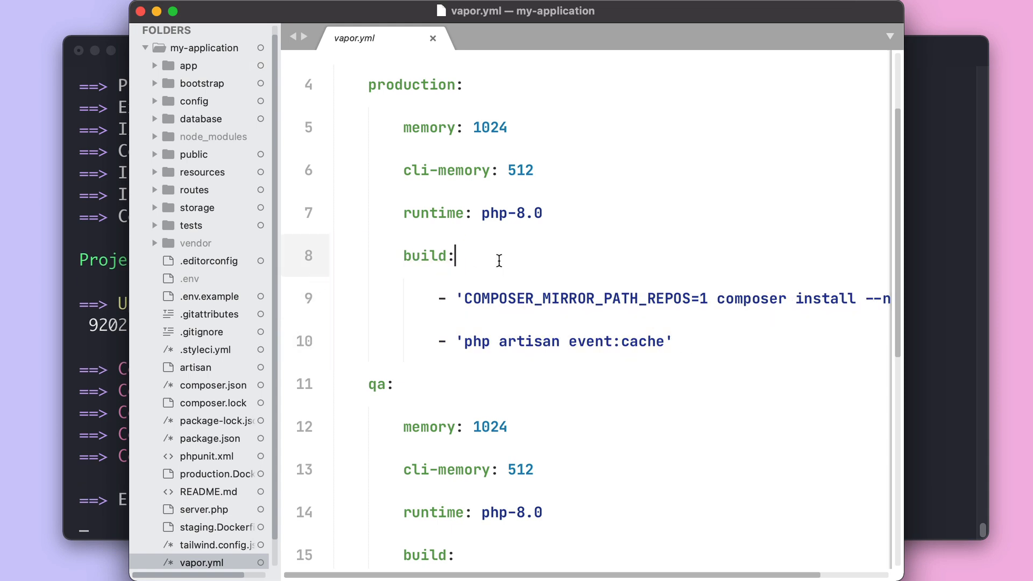
scroll(down, 3)
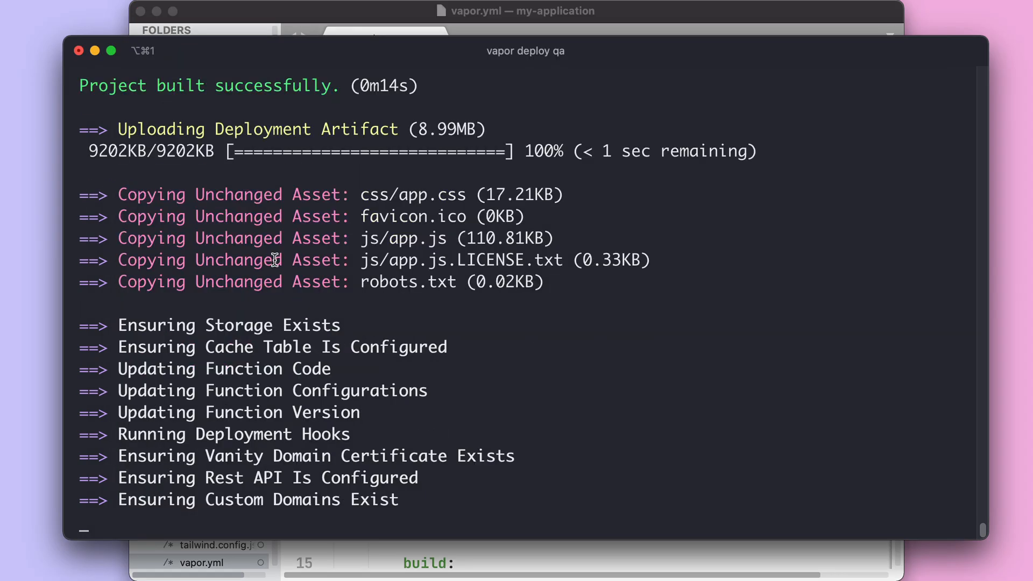
Scroll to the successful qa deploy output and highlight its 0m53s deployment time.
scroll(down, 3)
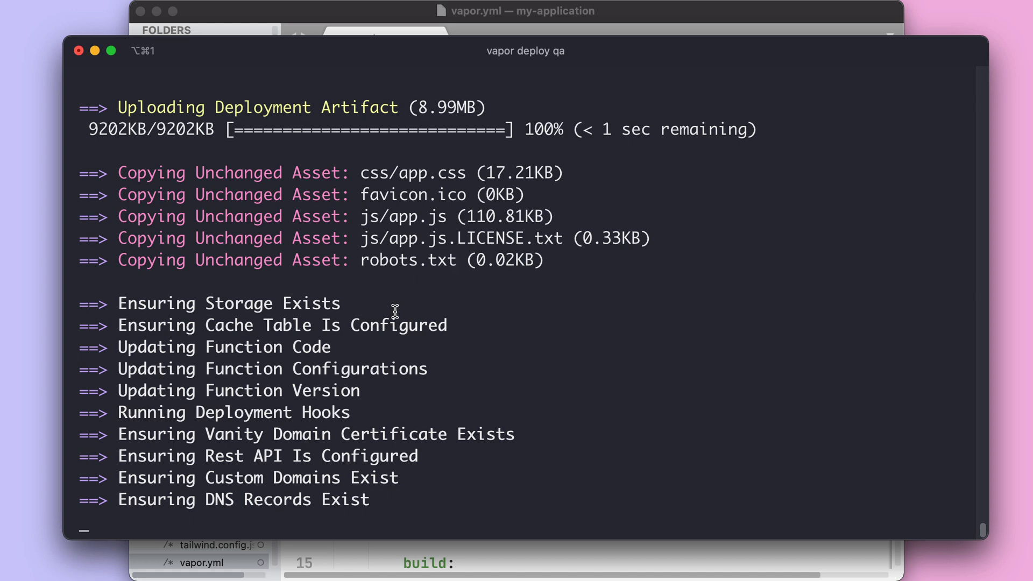
scroll(down, 3)
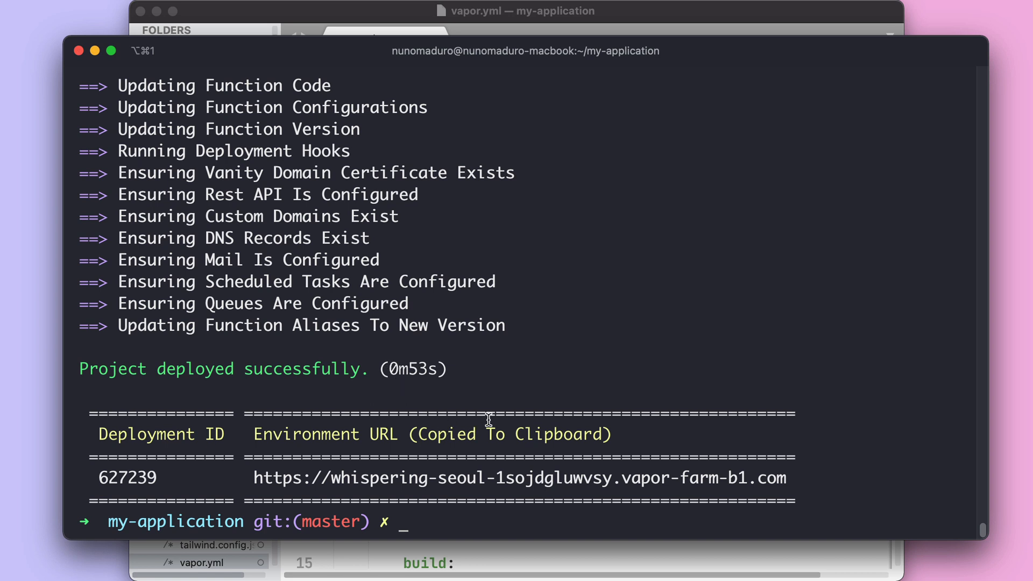
double_click(411, 370)
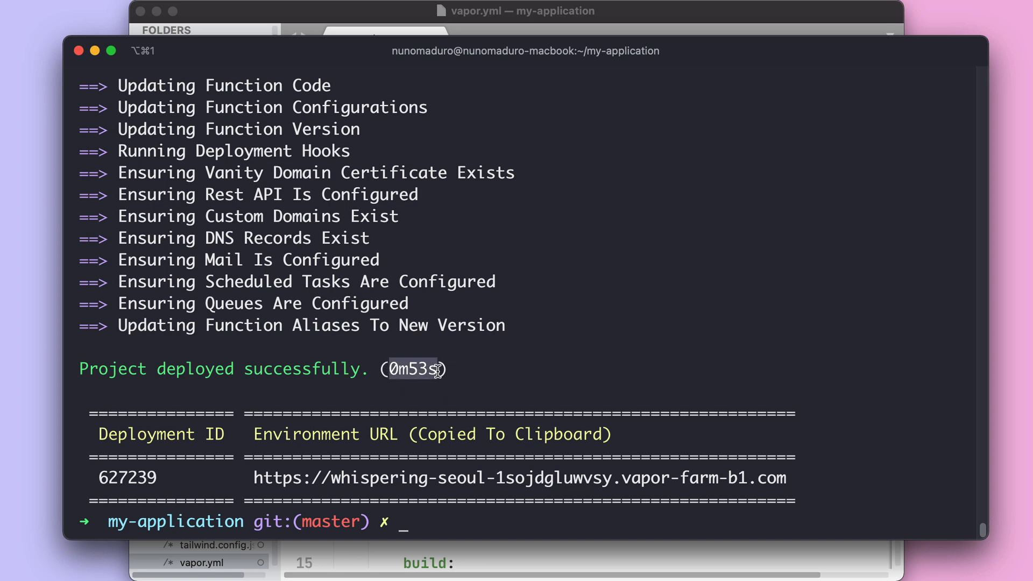
mouse_move(774, 485)
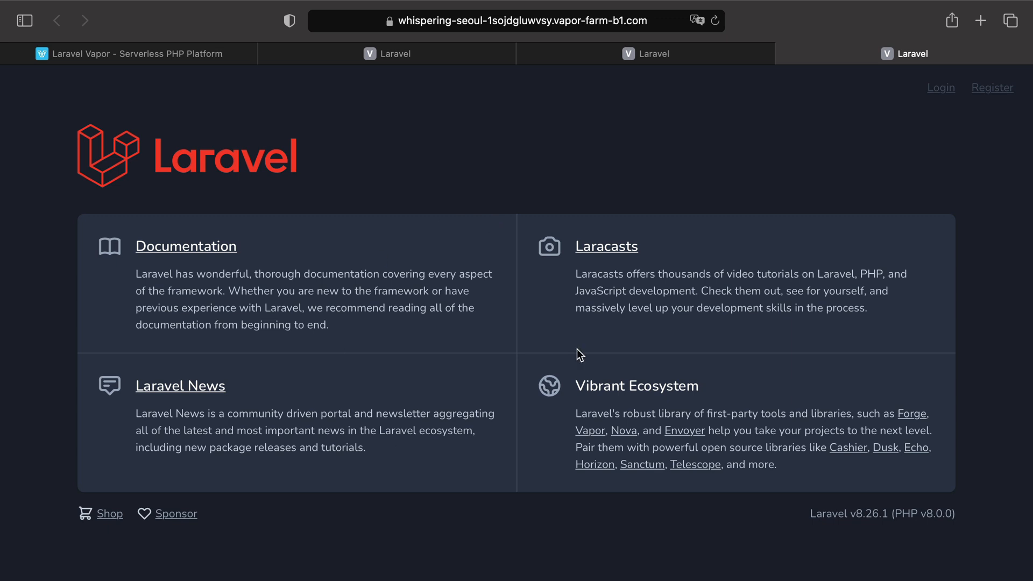
mouse_move(450, 306)
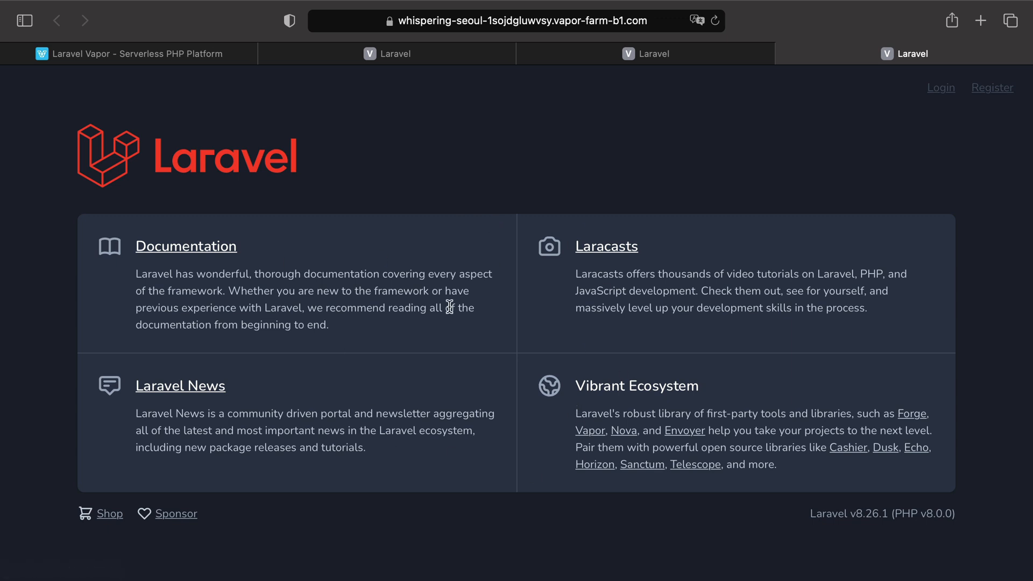
Return to the indigo-truth staging site tab in Safari.
click(393, 53)
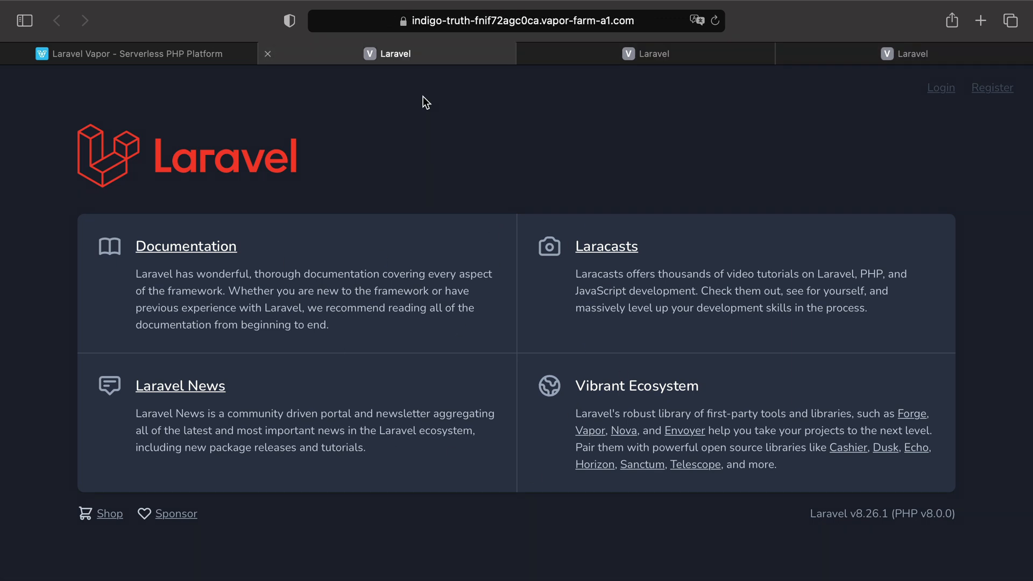